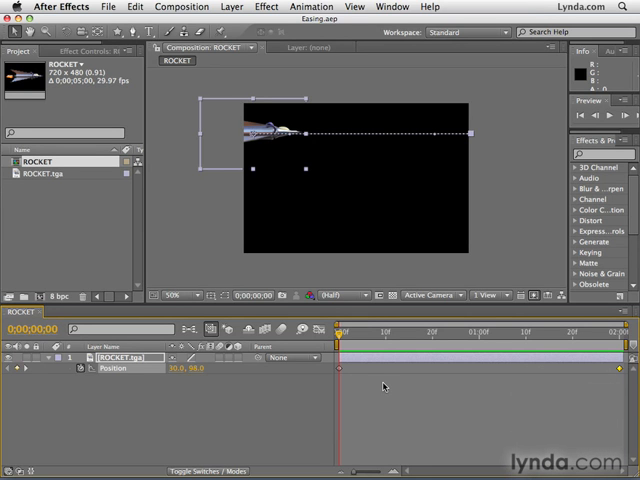
mouse_move(396, 388)
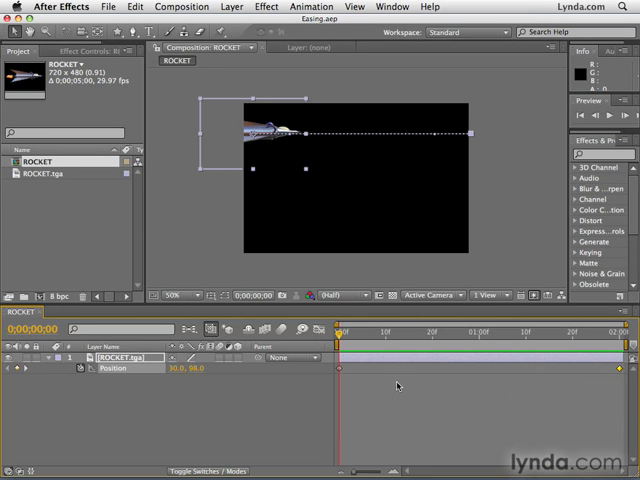
mouse_move(302, 328)
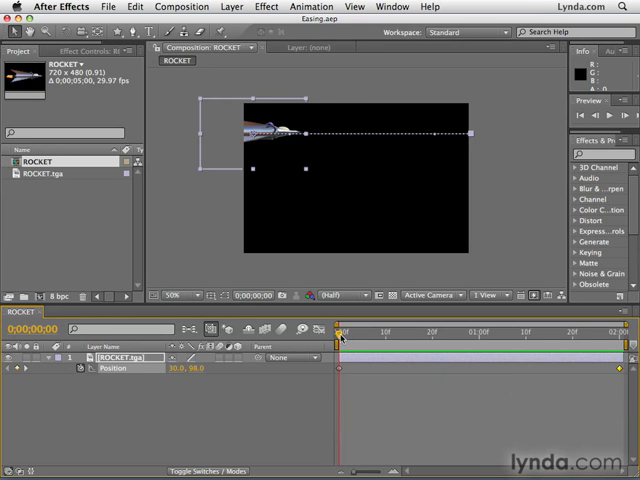
- Duplicate the ROCKET.tga layer and reveal its Position keyframes in the timeline
left_click_drag(340, 330, 620, 330)
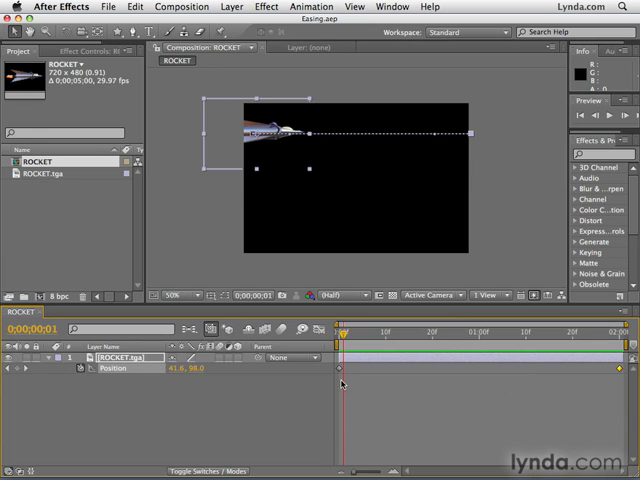
mouse_move(272, 132)
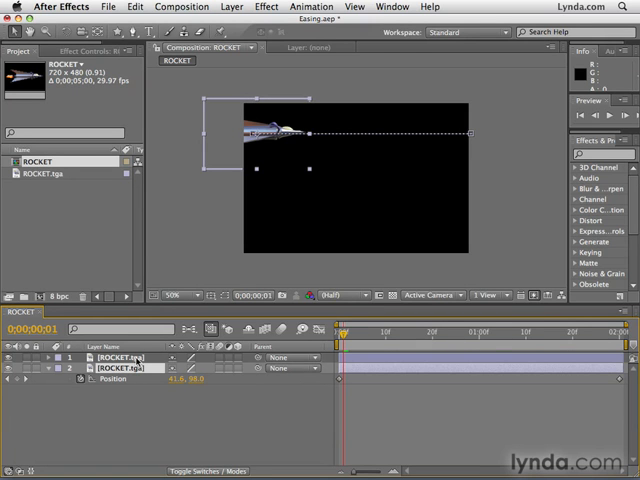
mouse_move(234, 264)
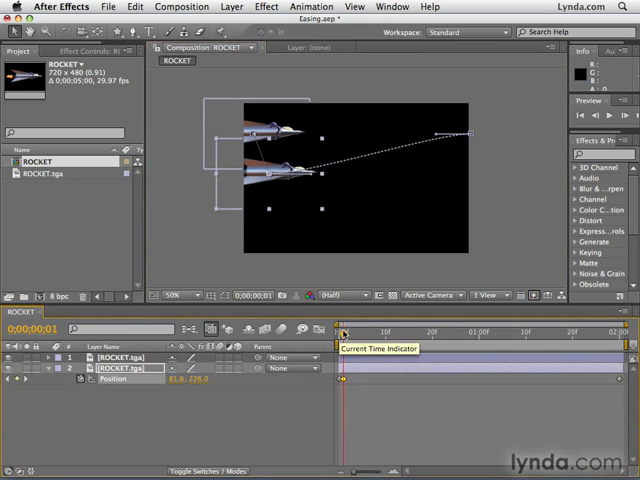
left_click_drag(344, 330, 344, 330)
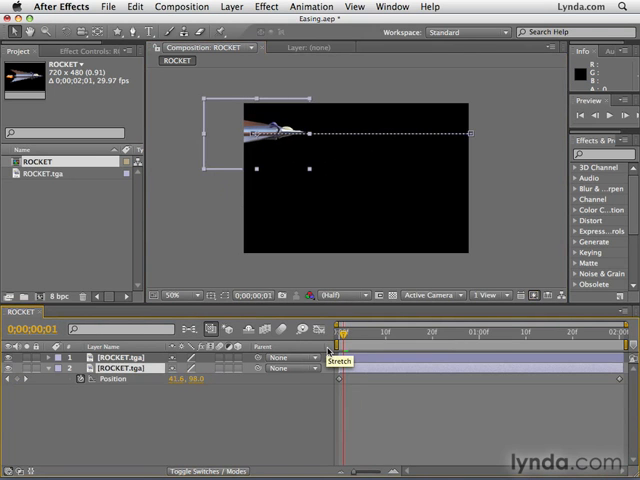
mouse_move(304, 392)
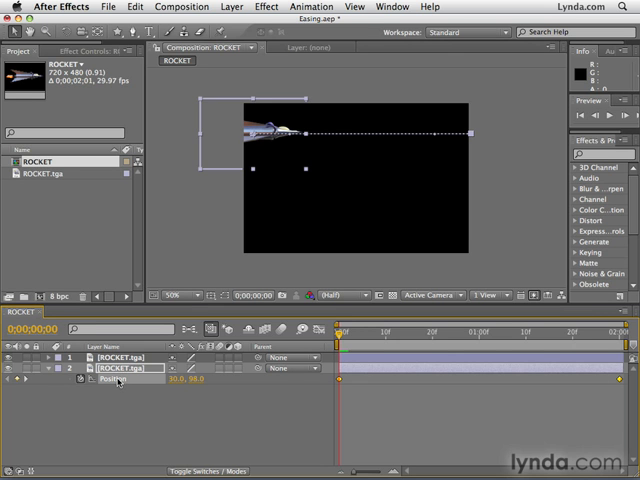
mouse_move(144, 412)
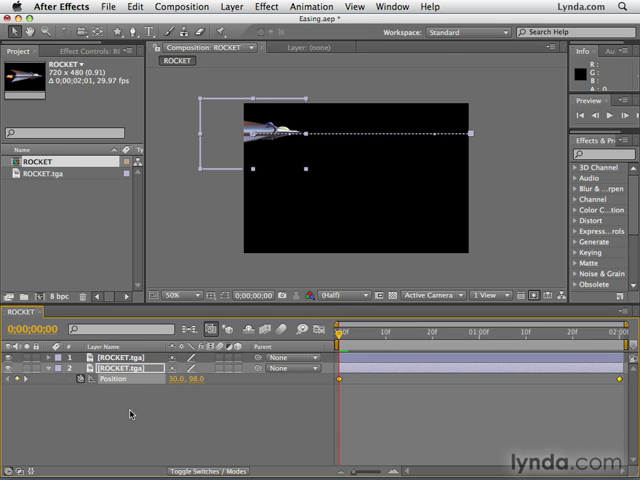
mouse_move(270, 126)
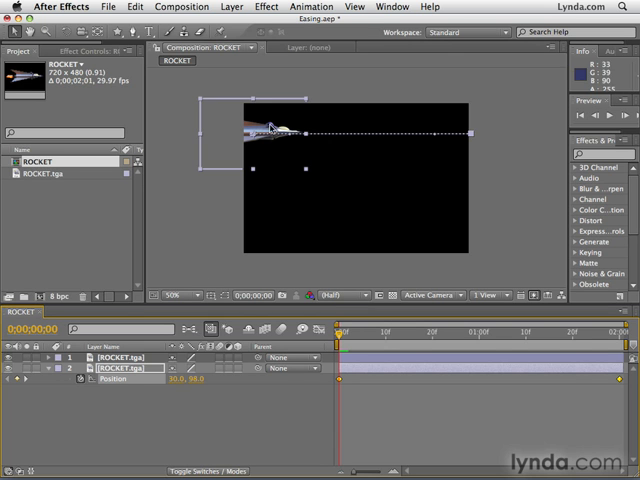
left_click_drag(272, 130, 272, 150)
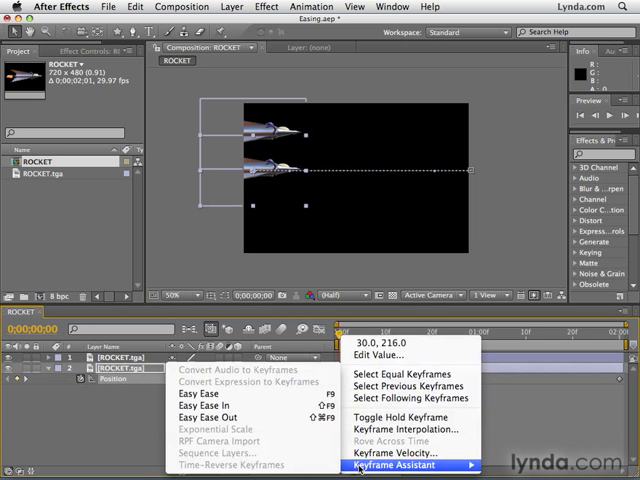
mouse_move(212, 416)
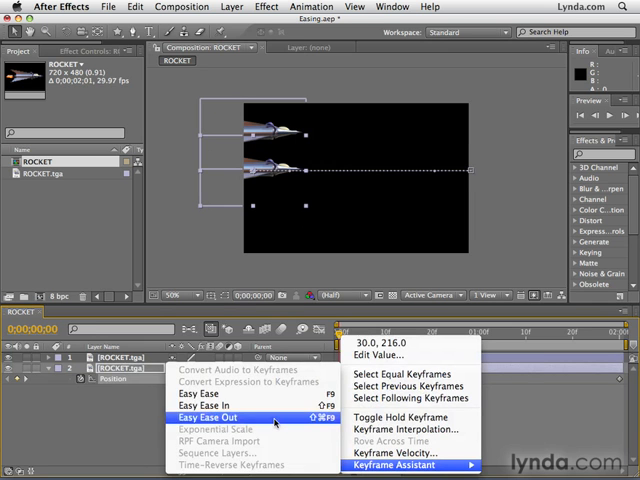
- Apply Easy Ease Out to one rocket's Position keyframes via Keyframe Assistant
left_click(212, 416)
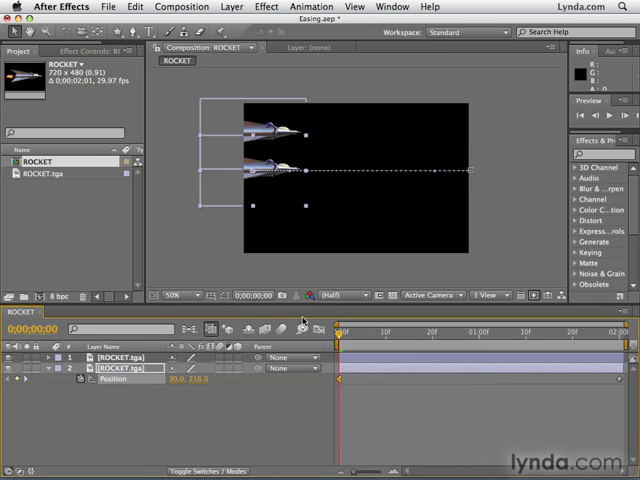
mouse_move(264, 178)
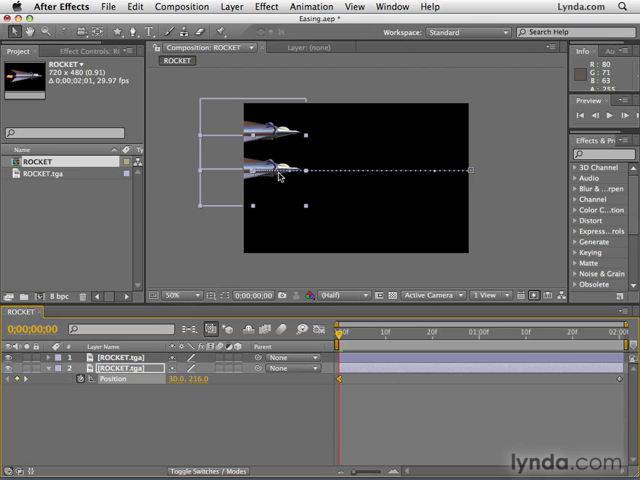
mouse_move(452, 188)
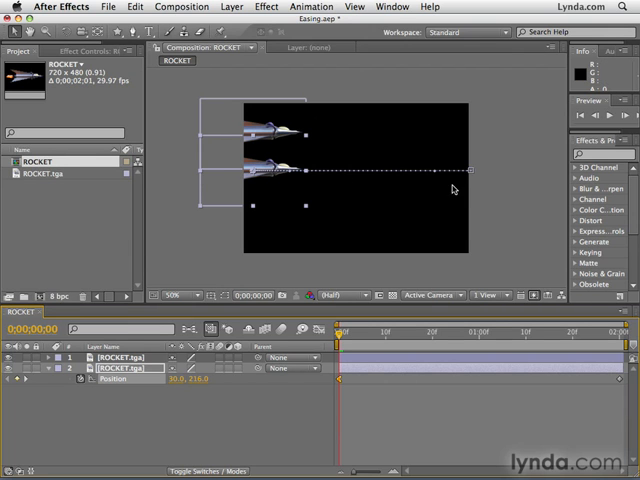
mouse_move(474, 174)
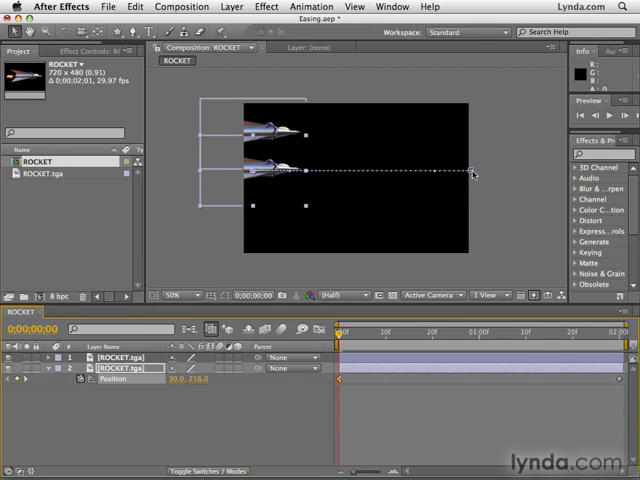
mouse_move(258, 180)
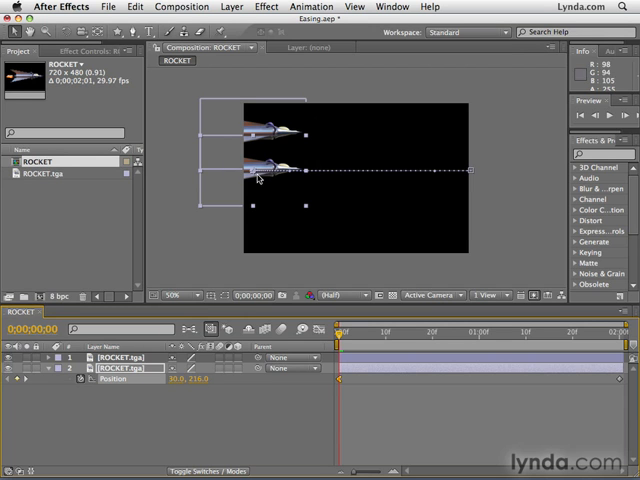
mouse_move(408, 178)
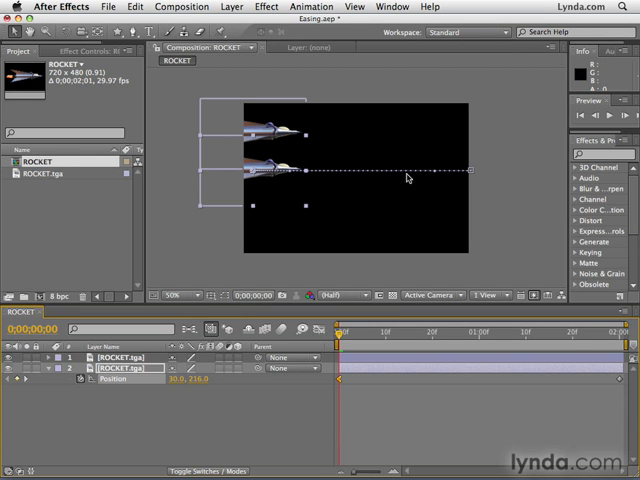
mouse_move(436, 178)
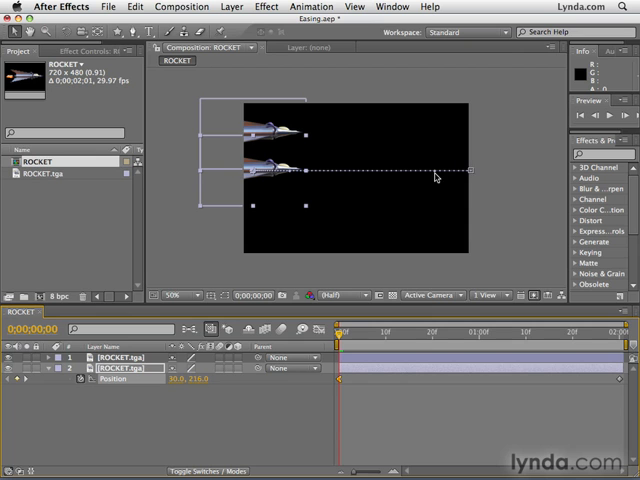
mouse_move(448, 178)
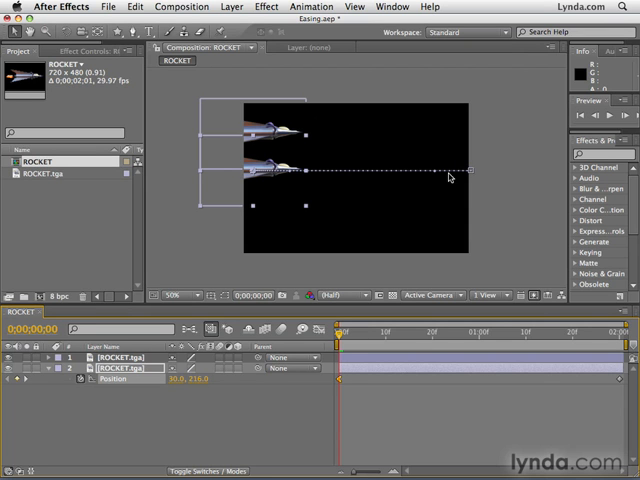
mouse_move(306, 178)
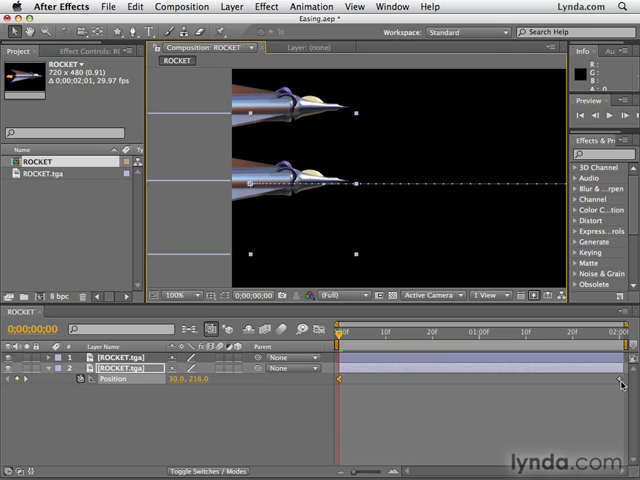
mouse_move(330, 384)
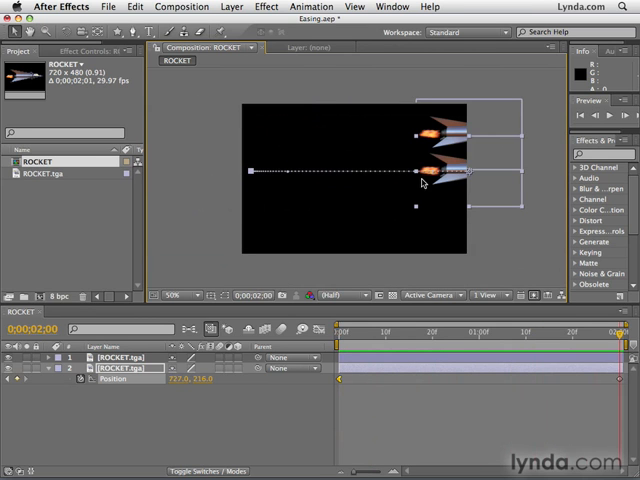
mouse_move(444, 180)
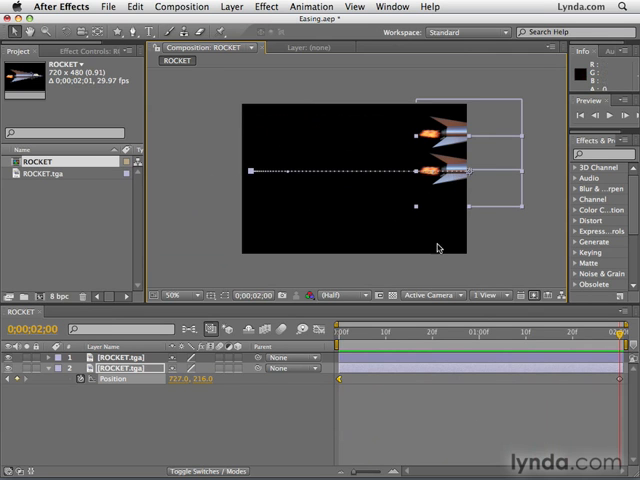
- Scrub the time ruler to compare the eased and original rockets at several moments
left_click(374, 332)
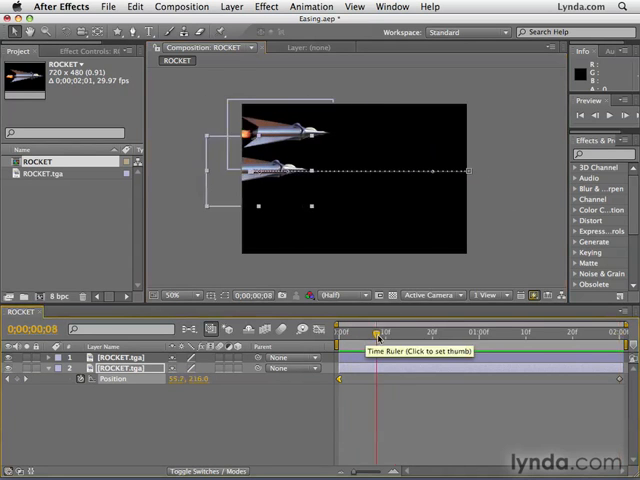
left_click(340, 332)
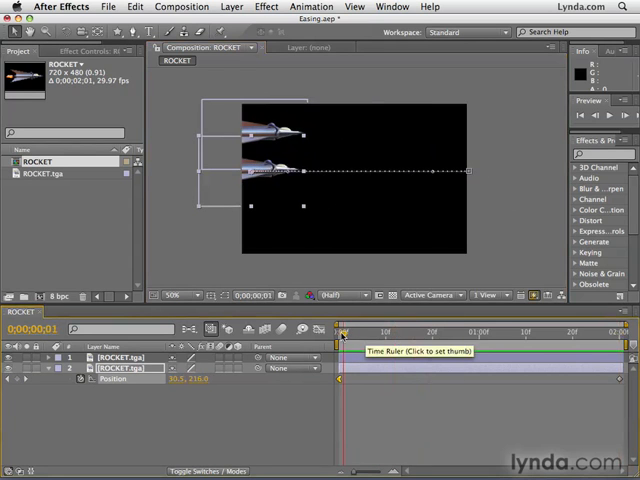
left_click(340, 332)
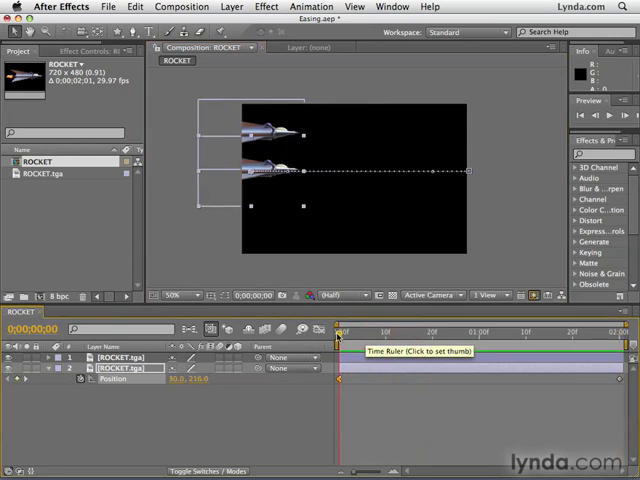
left_click(404, 332)
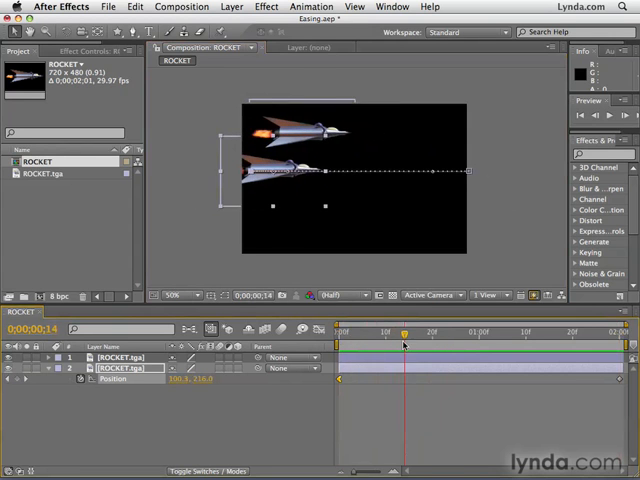
left_click(430, 332)
type("easy ease out")
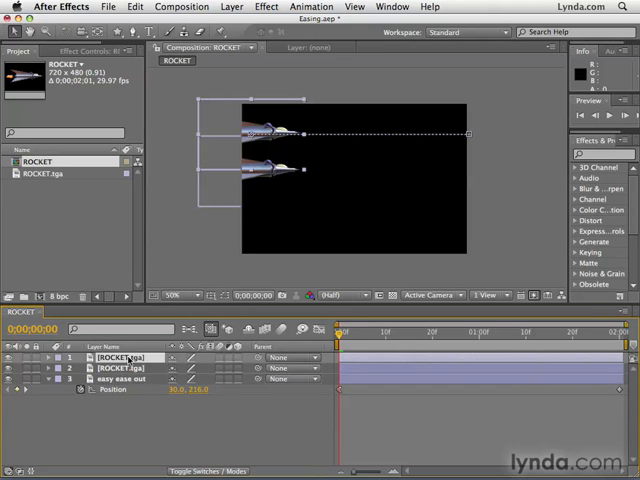
- Rename the rocket layers to 'original', 'easy ease in' and 'easy ease out'
double_click(124, 356)
type("original")
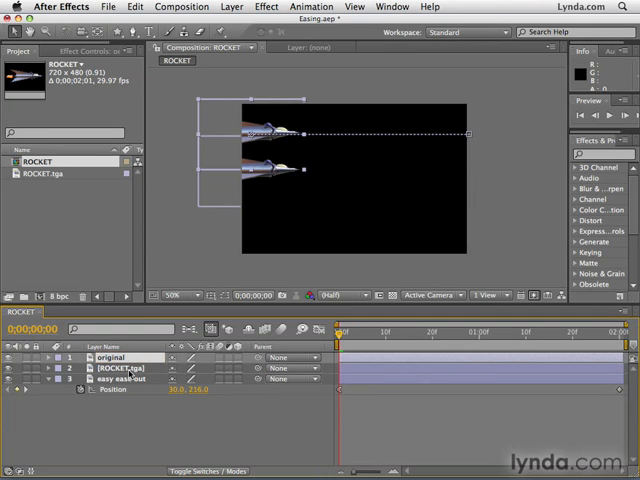
double_click(128, 368)
type("easy ease in")
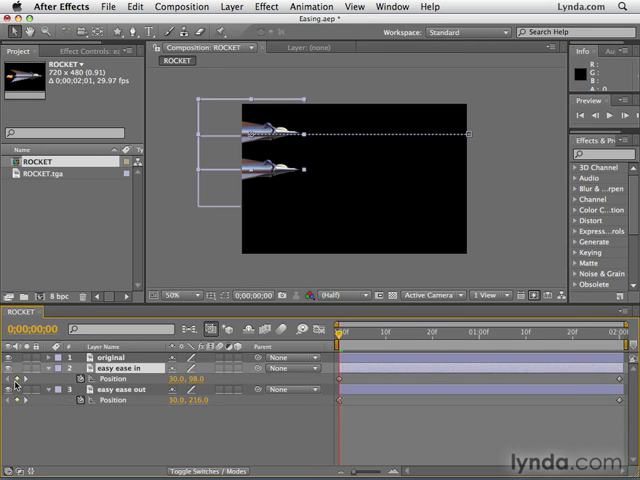
left_click(116, 378)
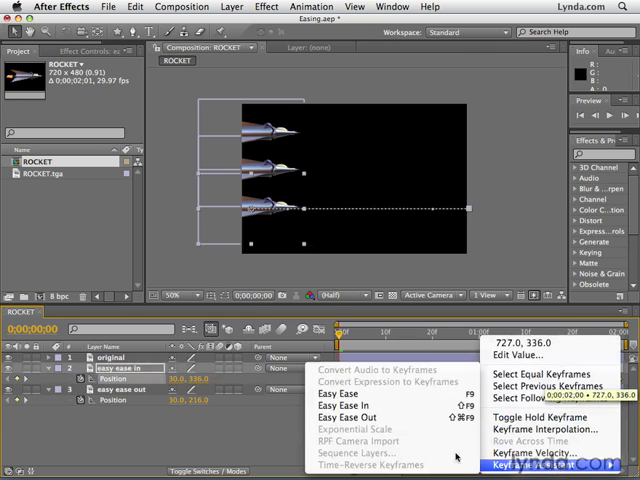
mouse_move(344, 404)
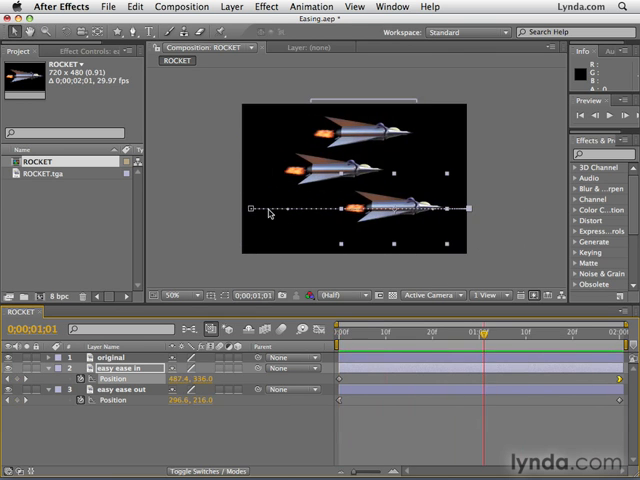
mouse_move(388, 216)
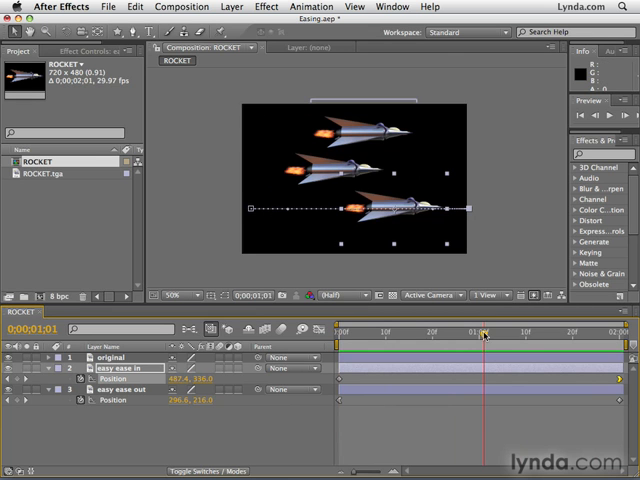
- Apply Easy Ease In to the 'easy ease in' rocket's Position keyframes and return to the start frame
left_click_drag(486, 330, 518, 330)
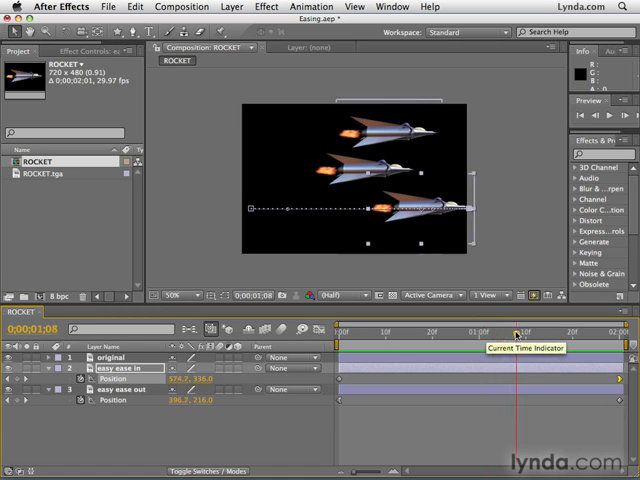
left_click_drag(518, 330, 554, 330)
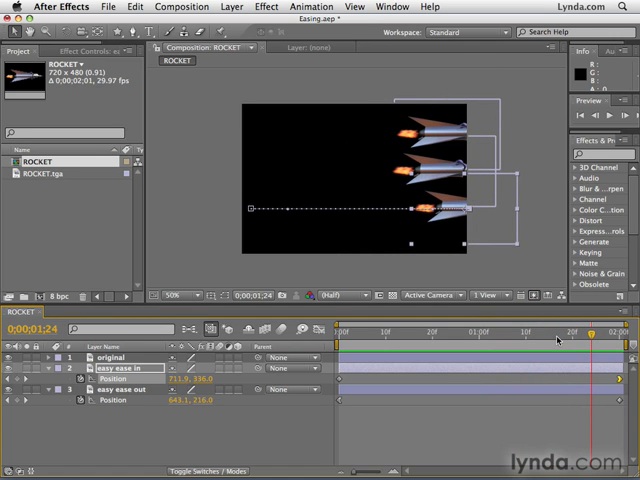
mouse_move(372, 380)
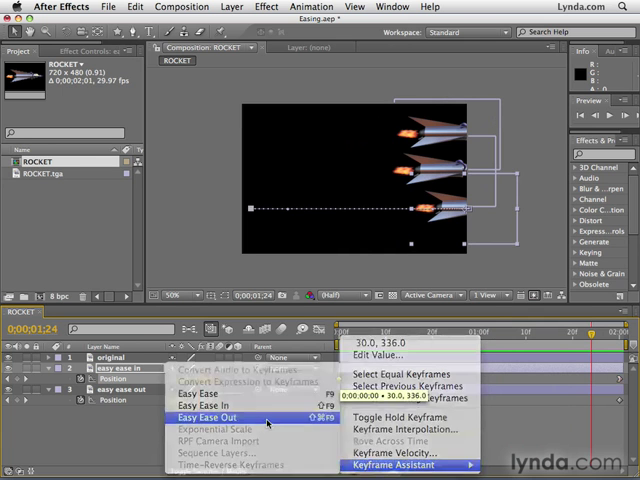
left_click(210, 416)
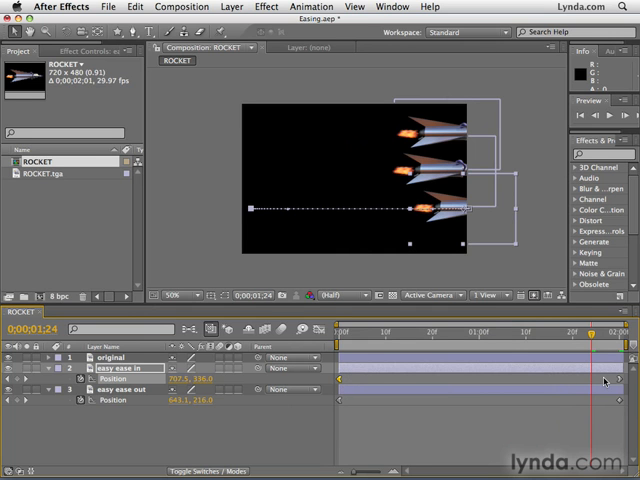
mouse_move(384, 246)
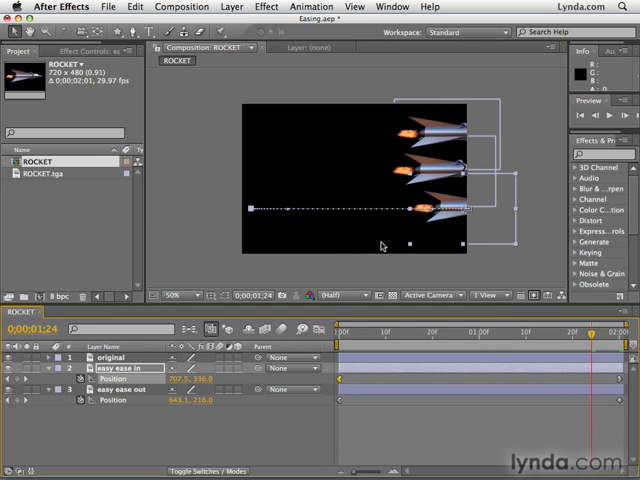
left_click(340, 330)
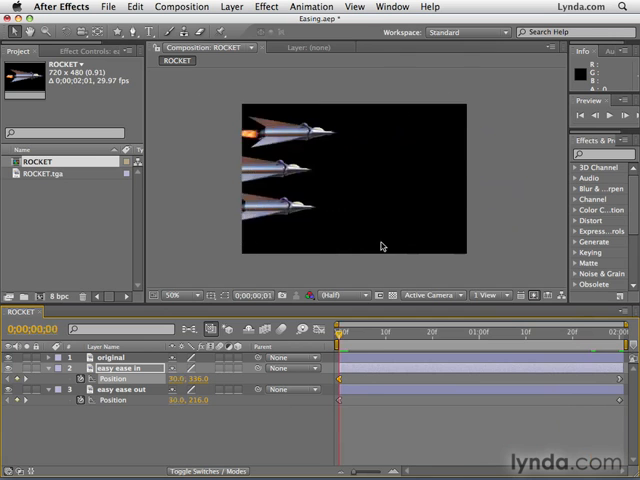